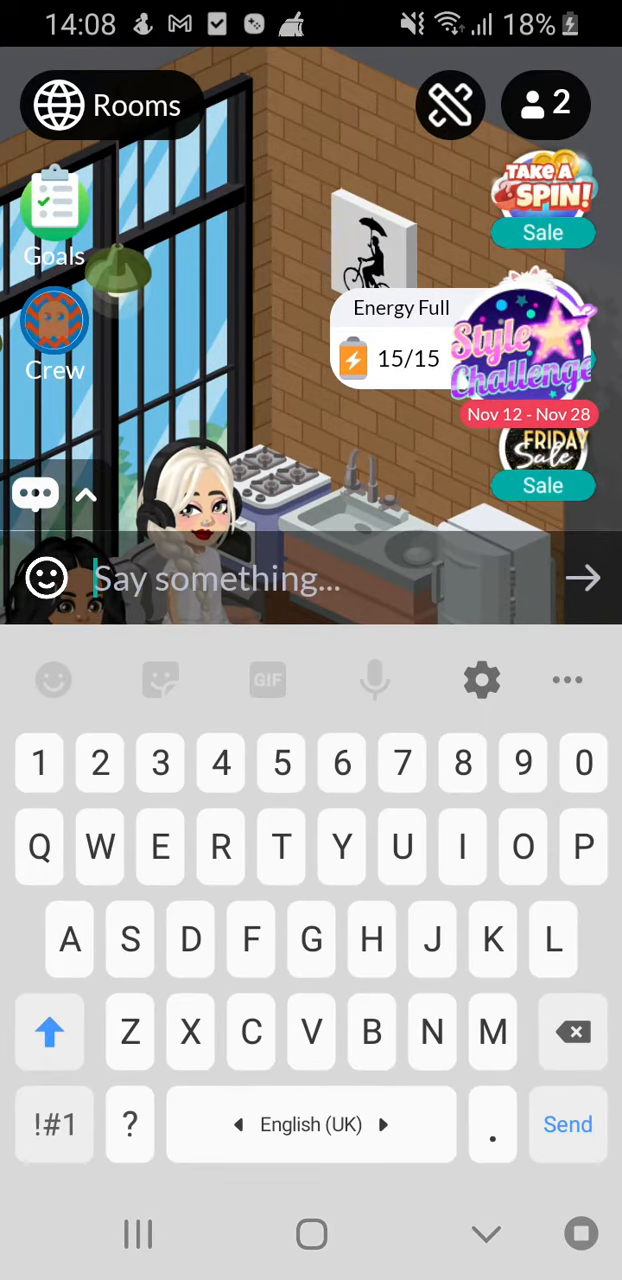
# Send 'Hany' and then 'Lets go too...' as chat messages in the home room.
pyautogui.write('H')
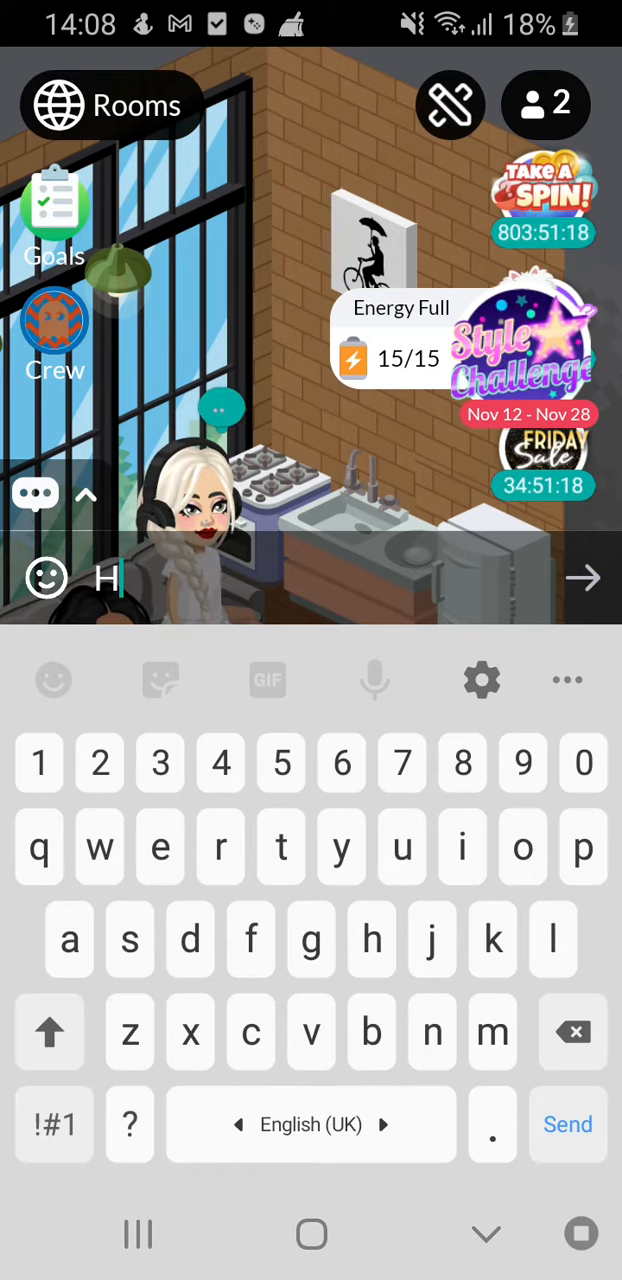
pyautogui.write('any')
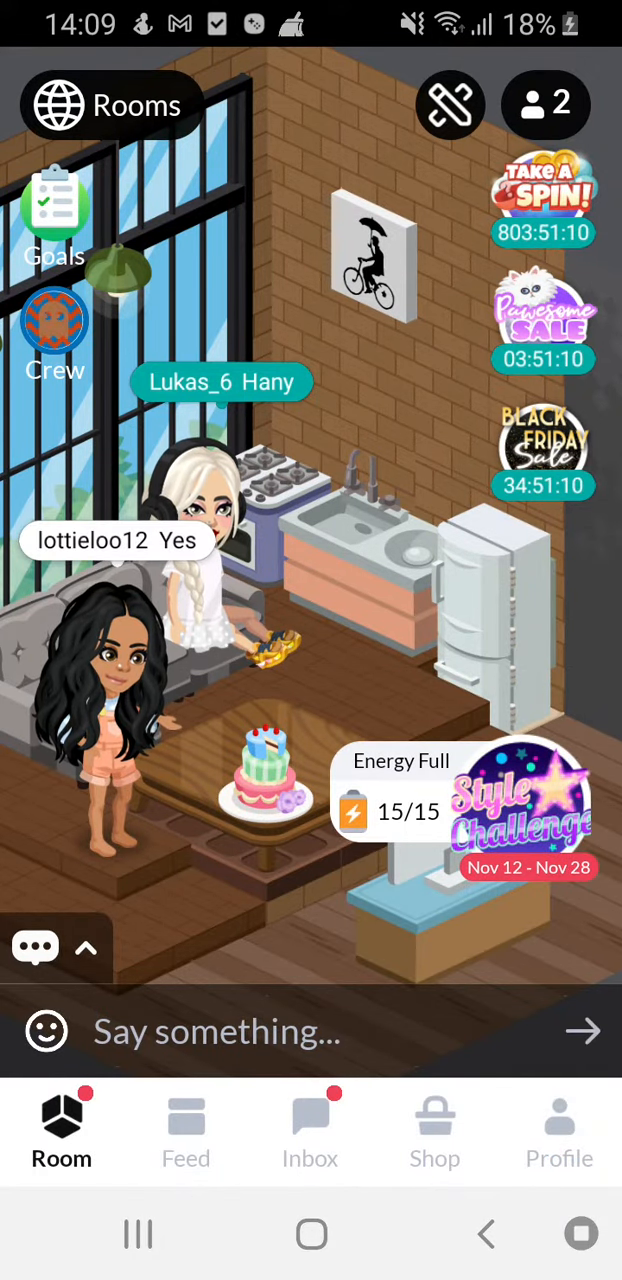
pyautogui.click(216, 1031)
pyautogui.write('Lets')
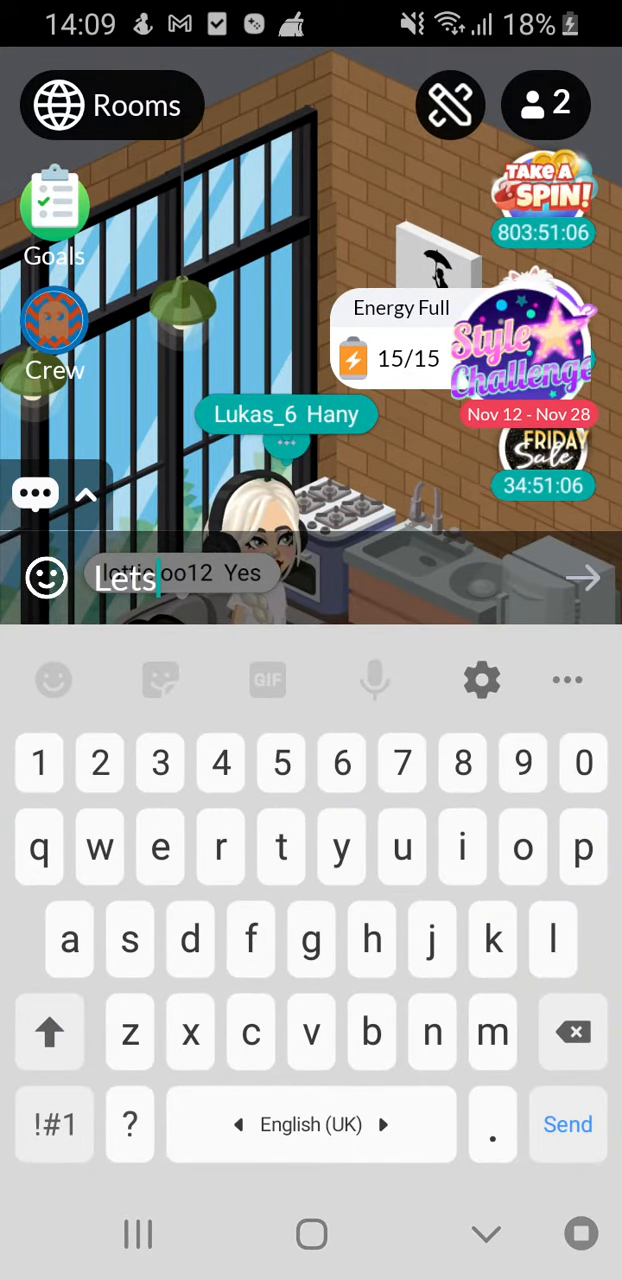
pyautogui.write('go')
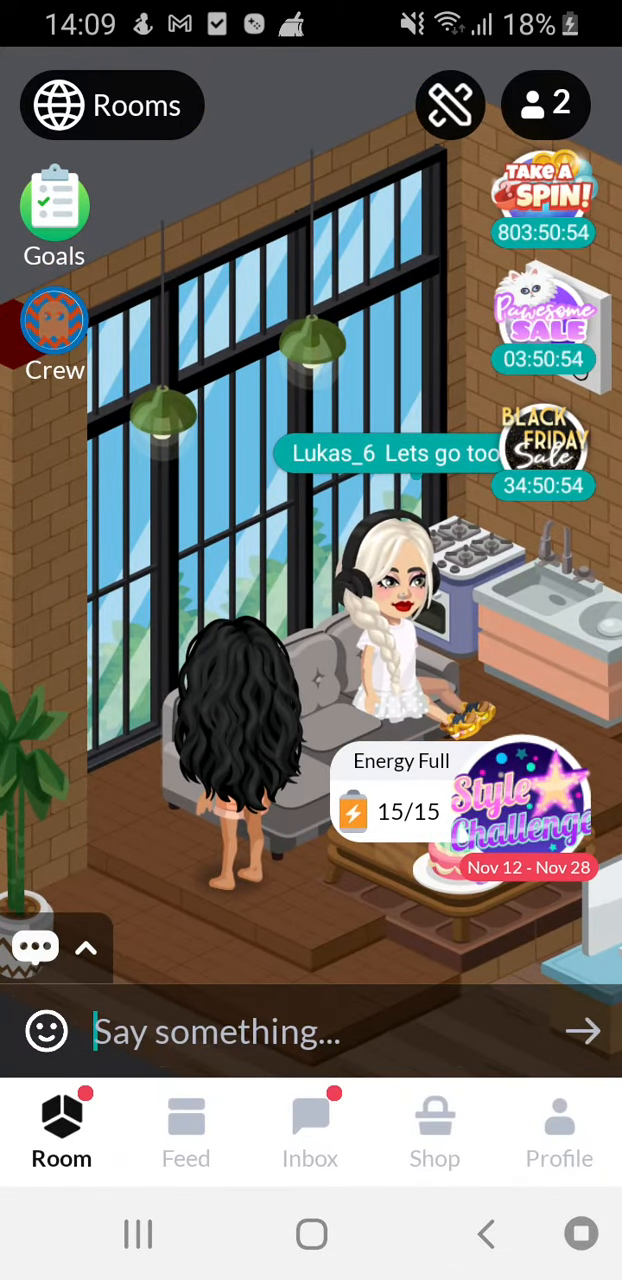
# Reply 'Yes' to the other player in chat.
pyautogui.click(217, 1031)
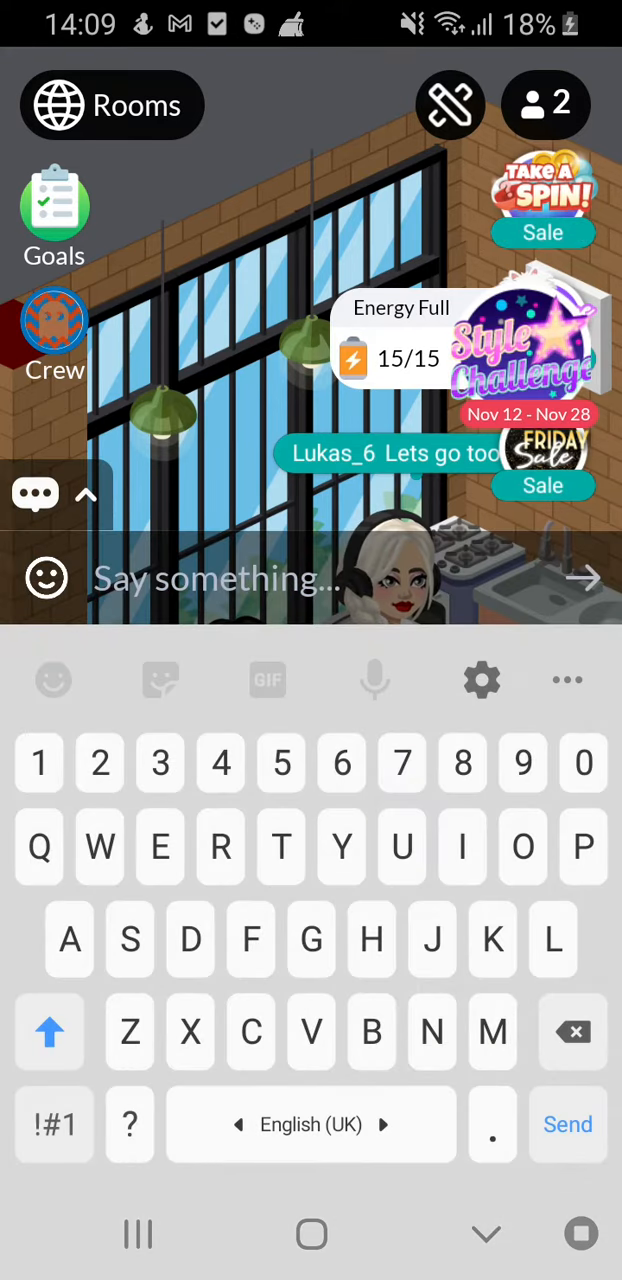
pyautogui.write('Pu')
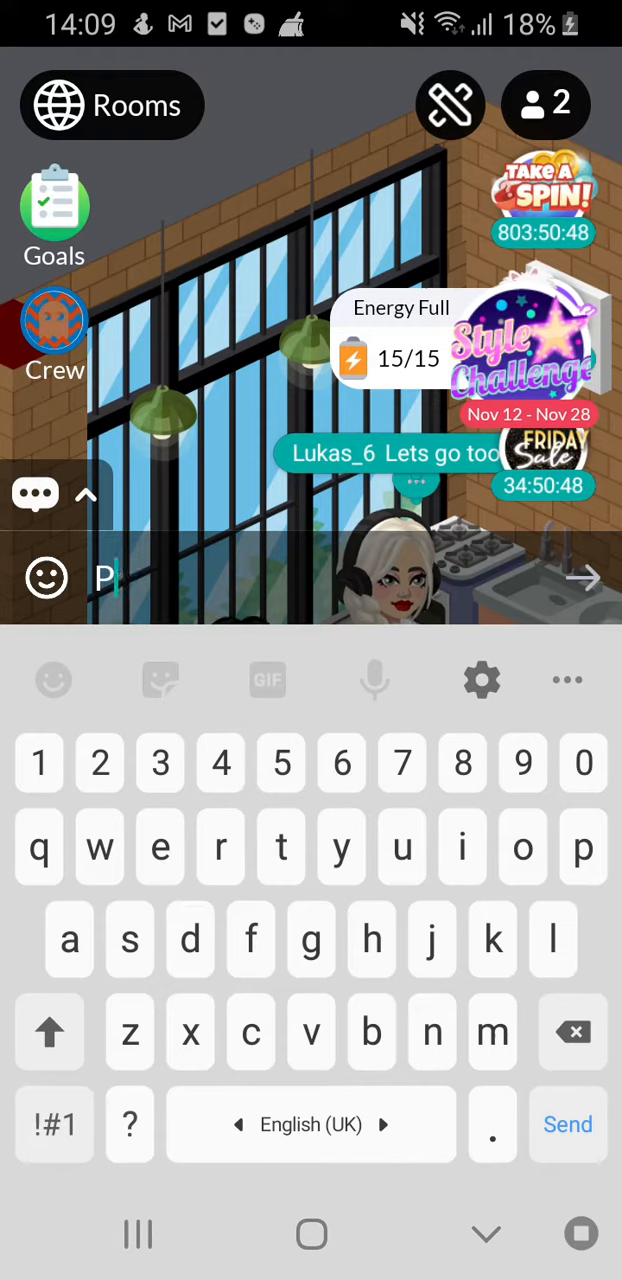
pyautogui.write('ut')
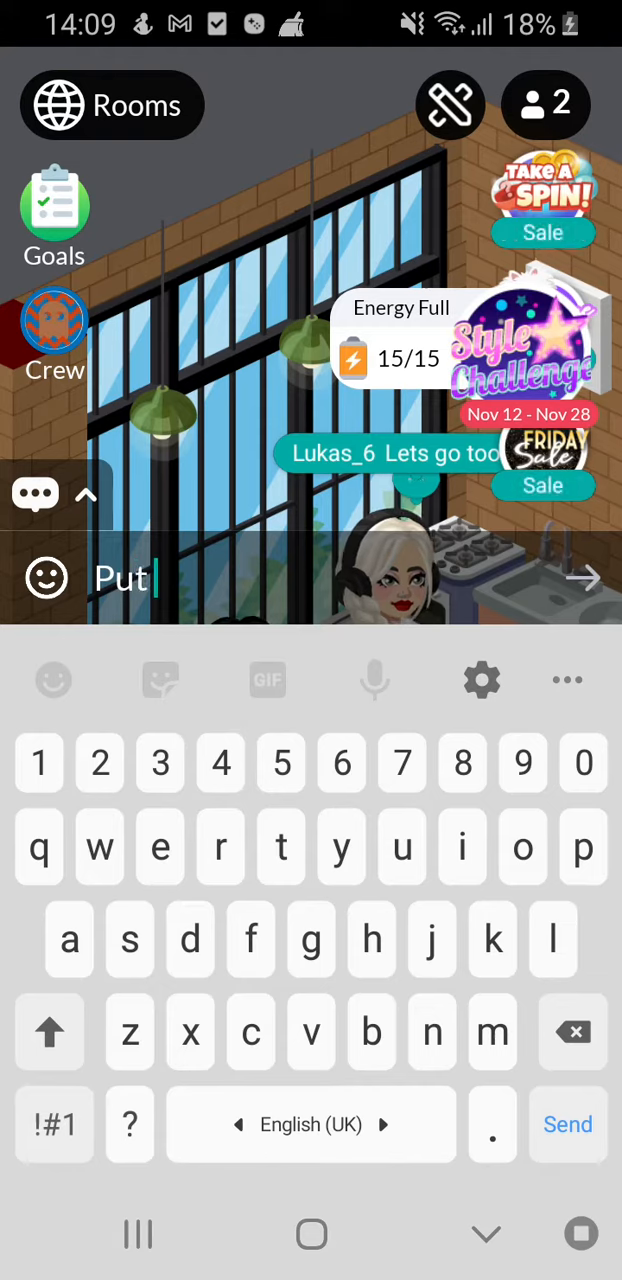
pyautogui.write('an y')
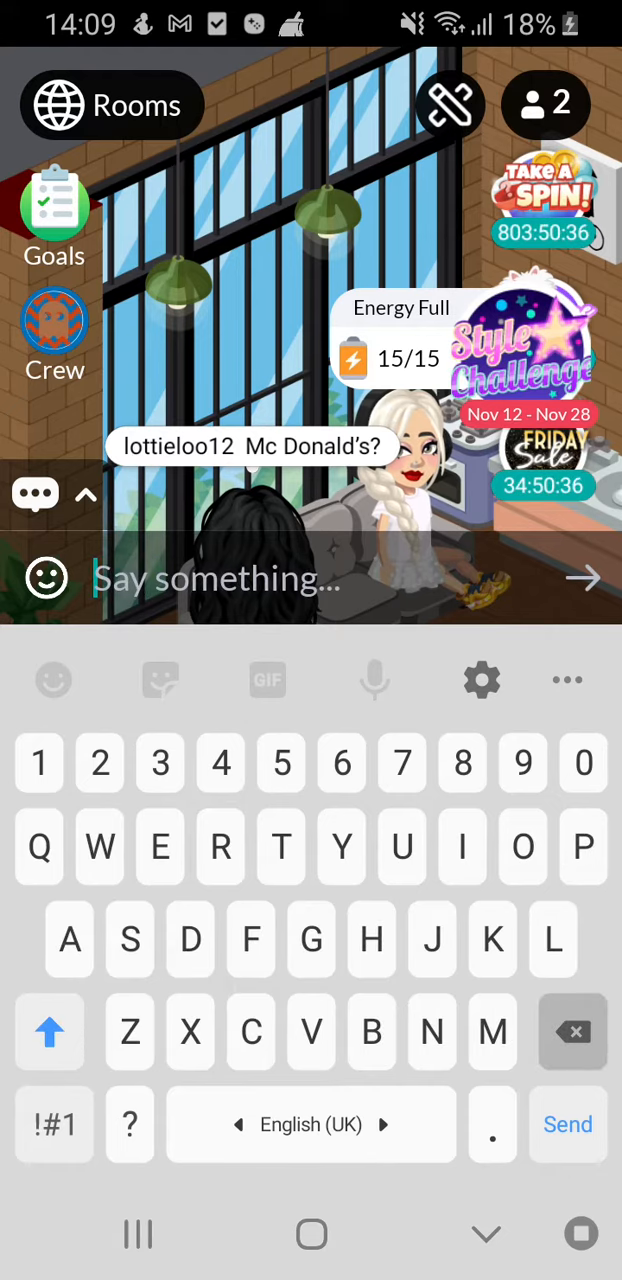
pyautogui.write('Y')
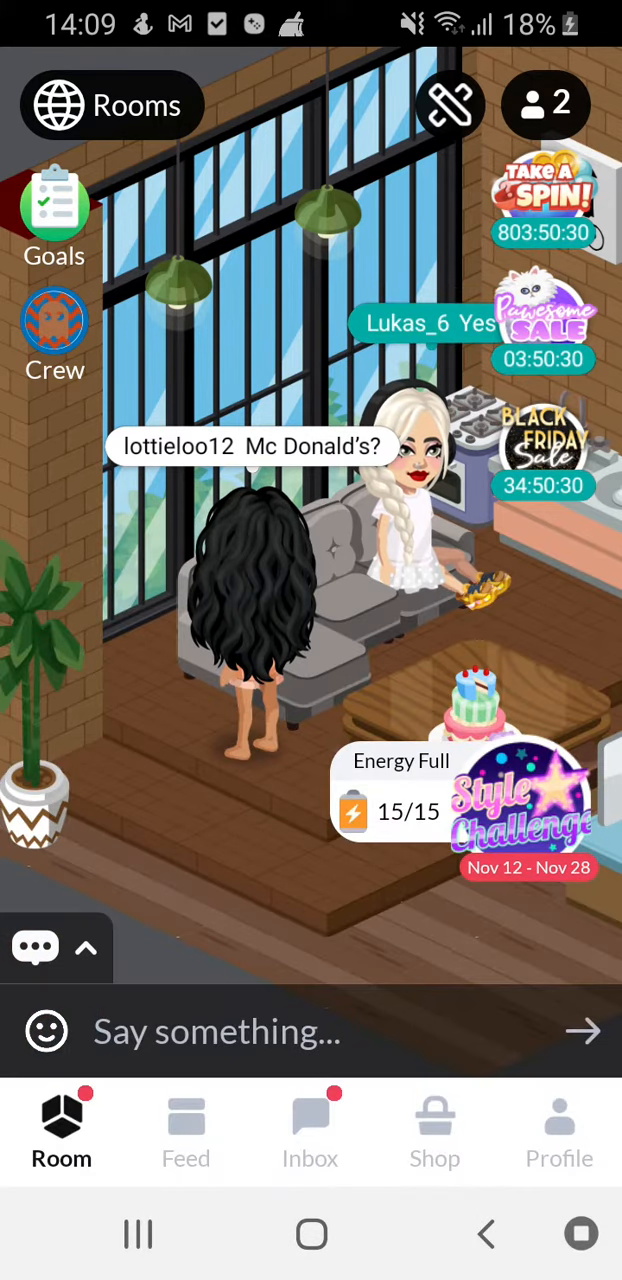
# Send 'Poot an your shus' in chat and bring up the Rooms directory.
pyautogui.click(216, 1031)
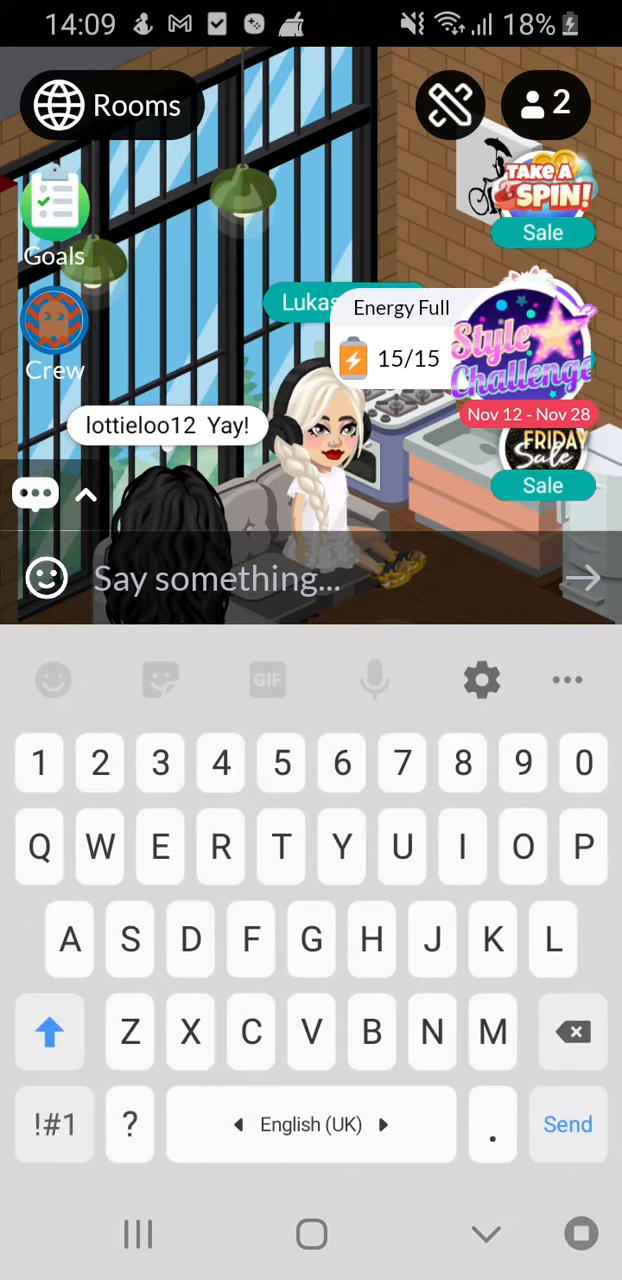
pyautogui.write('Poot an')
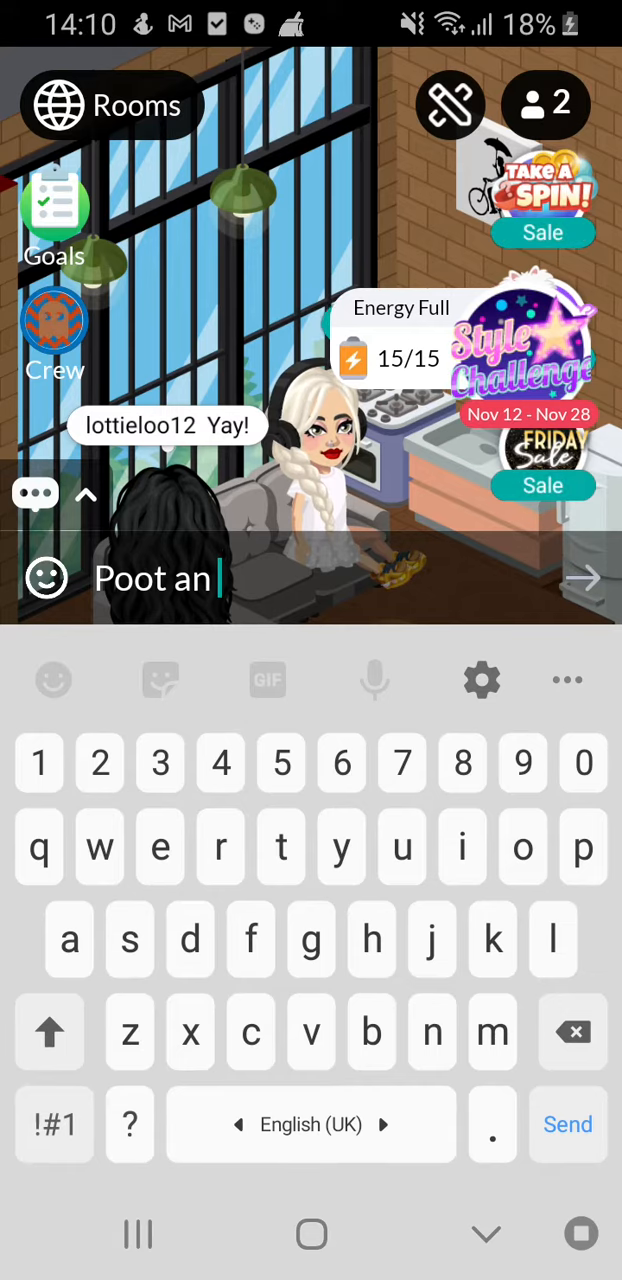
pyautogui.write('you')
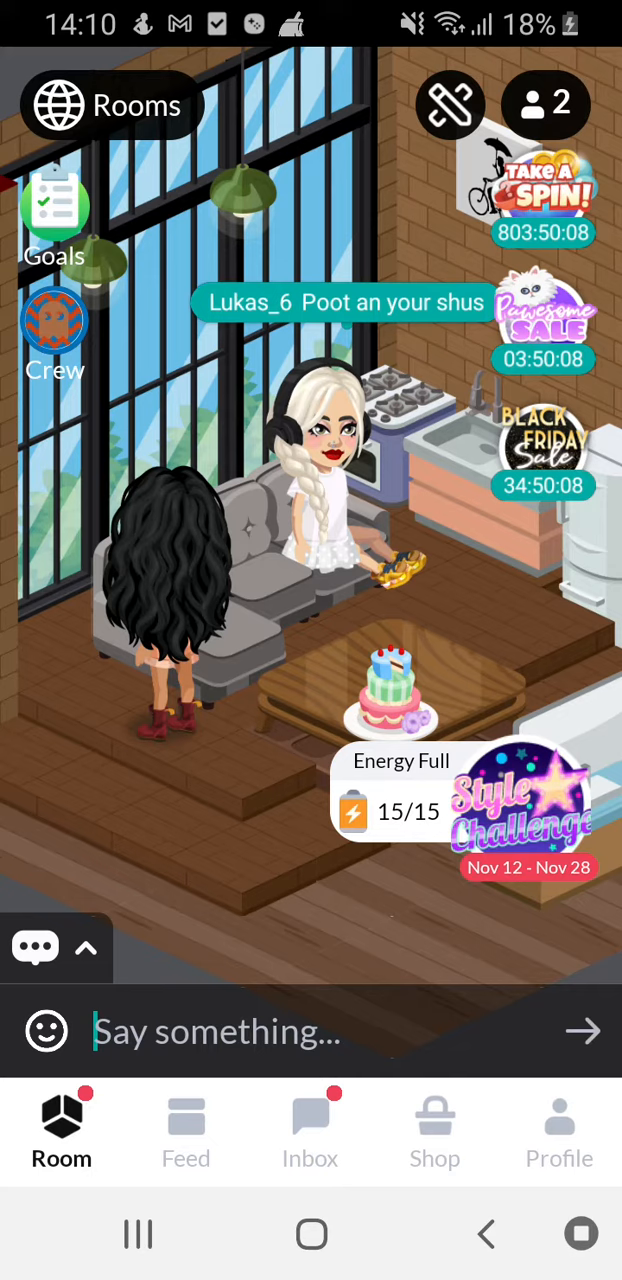
pyautogui.click(110, 105)
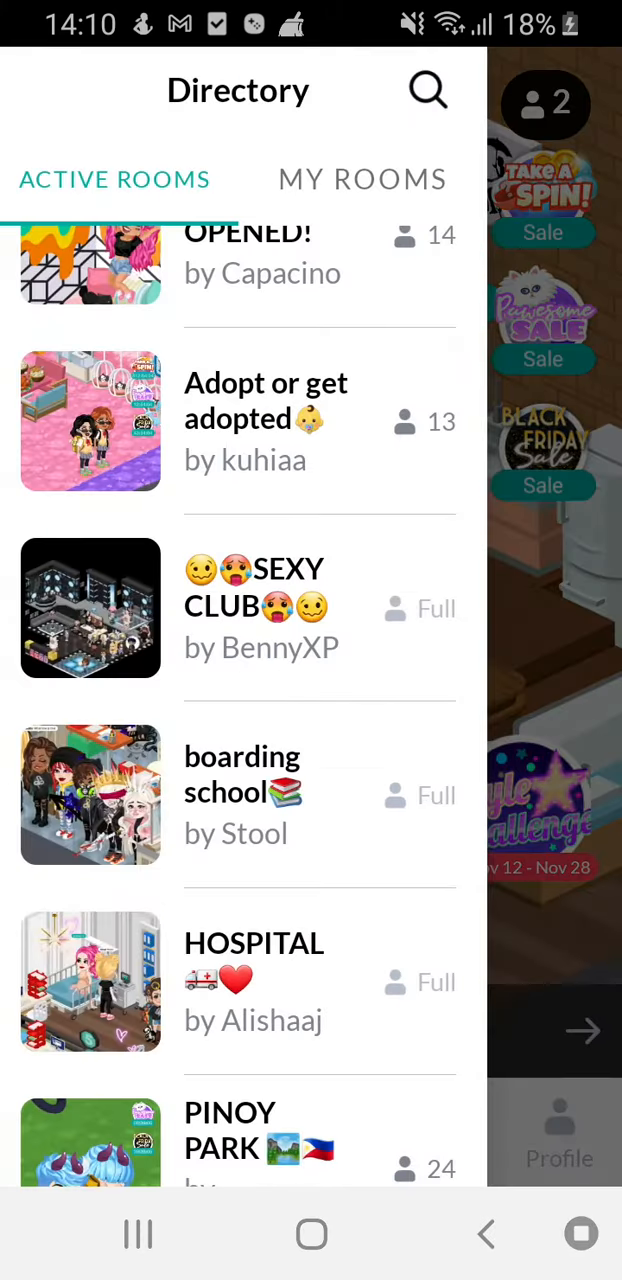
# Scroll the Active Rooms list down to McDonald's and enter that room.
pyautogui.scroll(-3)
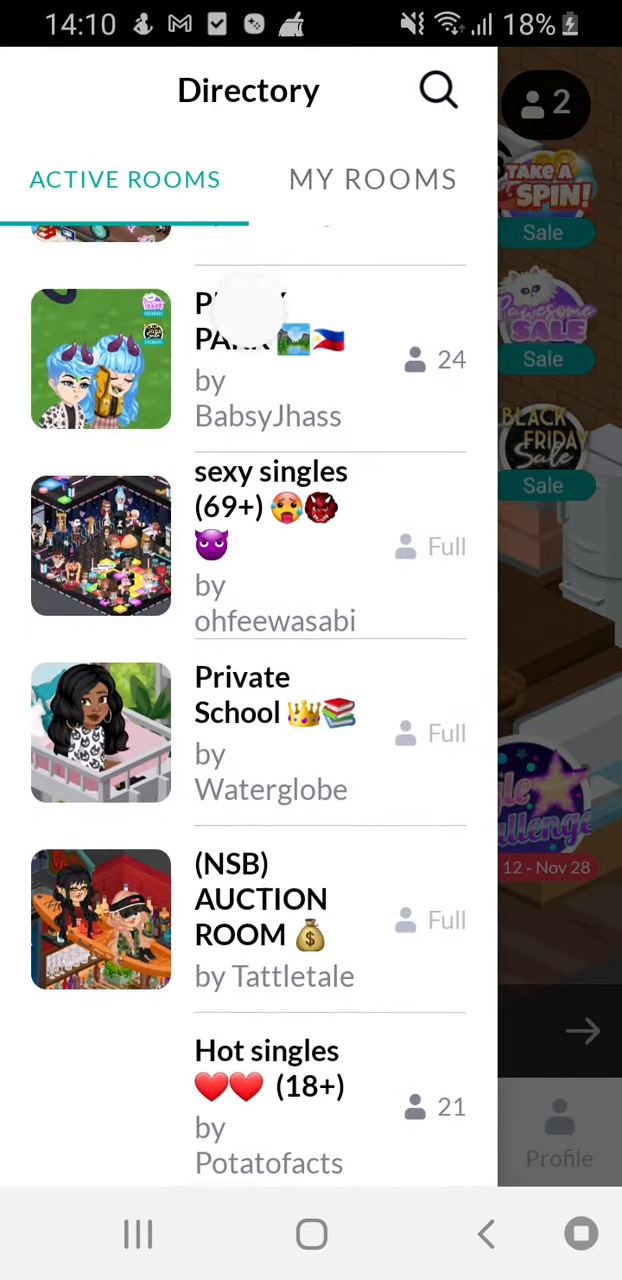
pyautogui.scroll(-3)
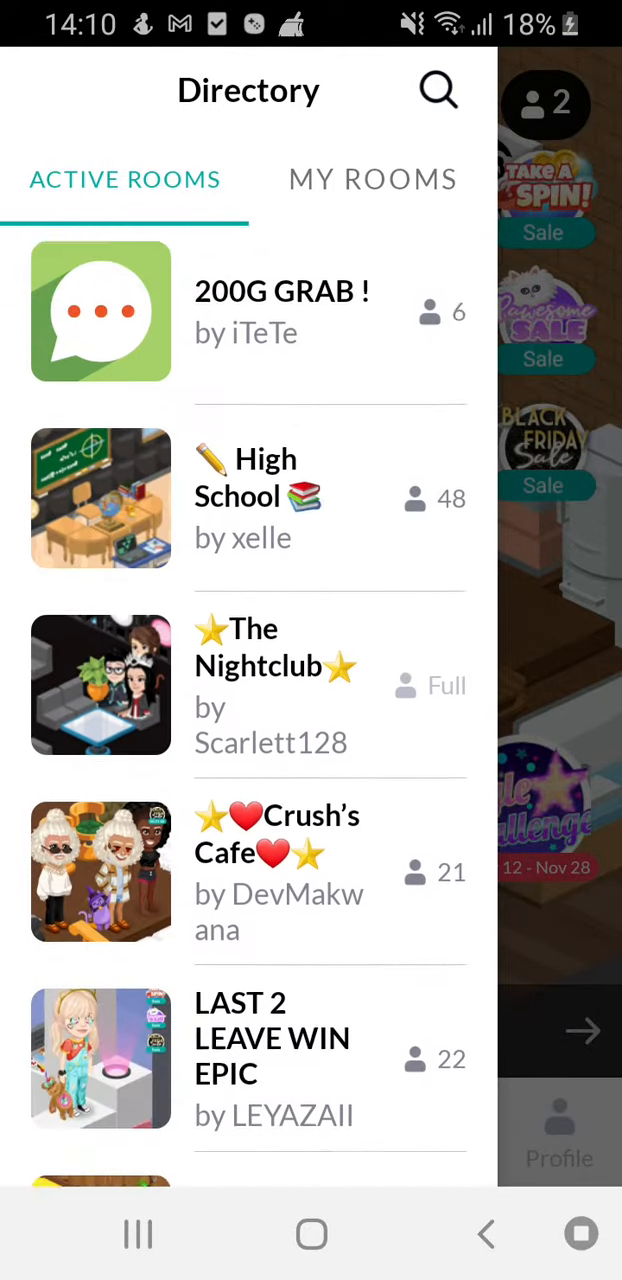
pyautogui.scroll(-3)
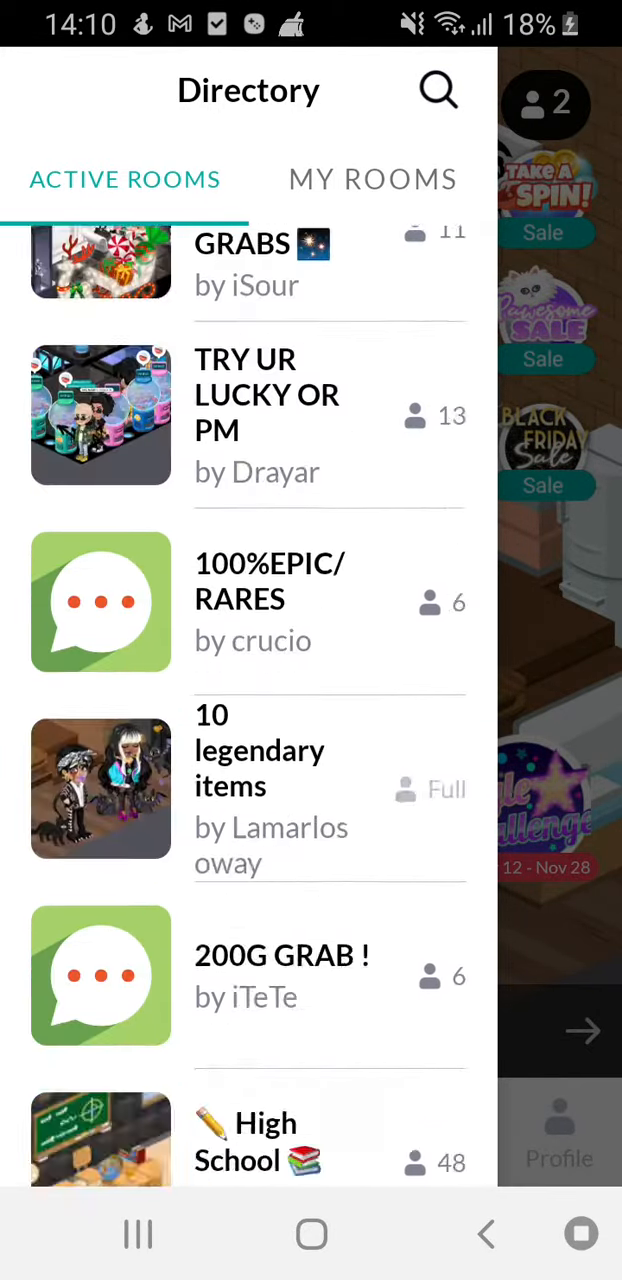
pyautogui.scroll(-3)
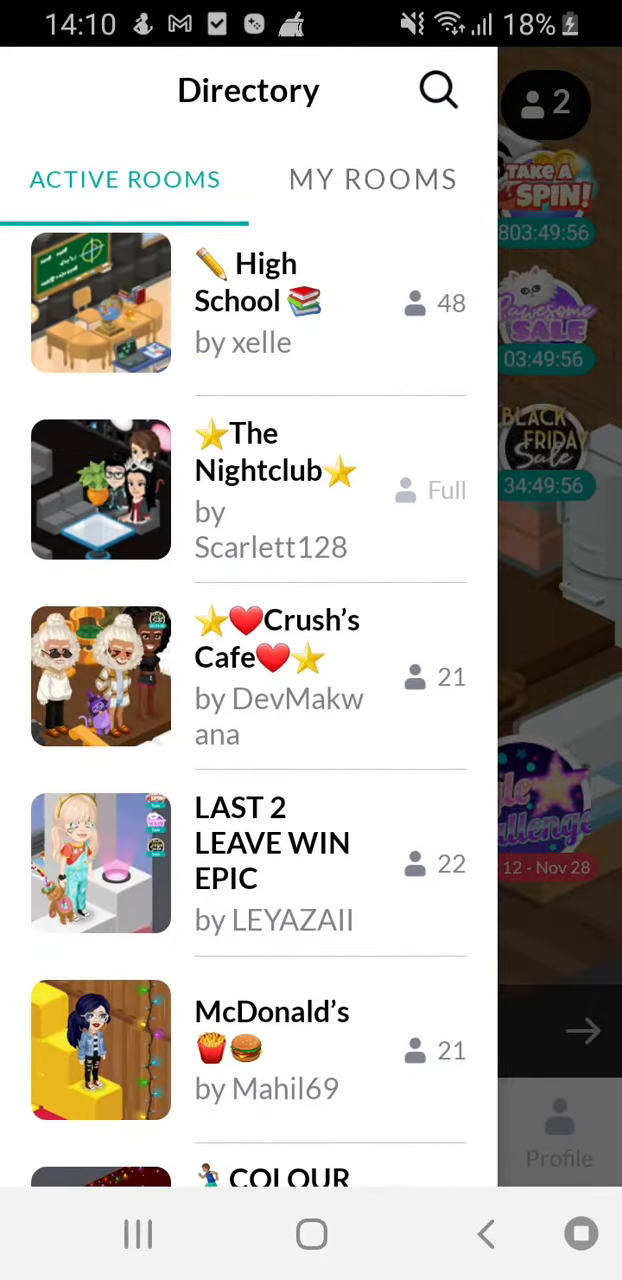
pyautogui.scroll(-3)
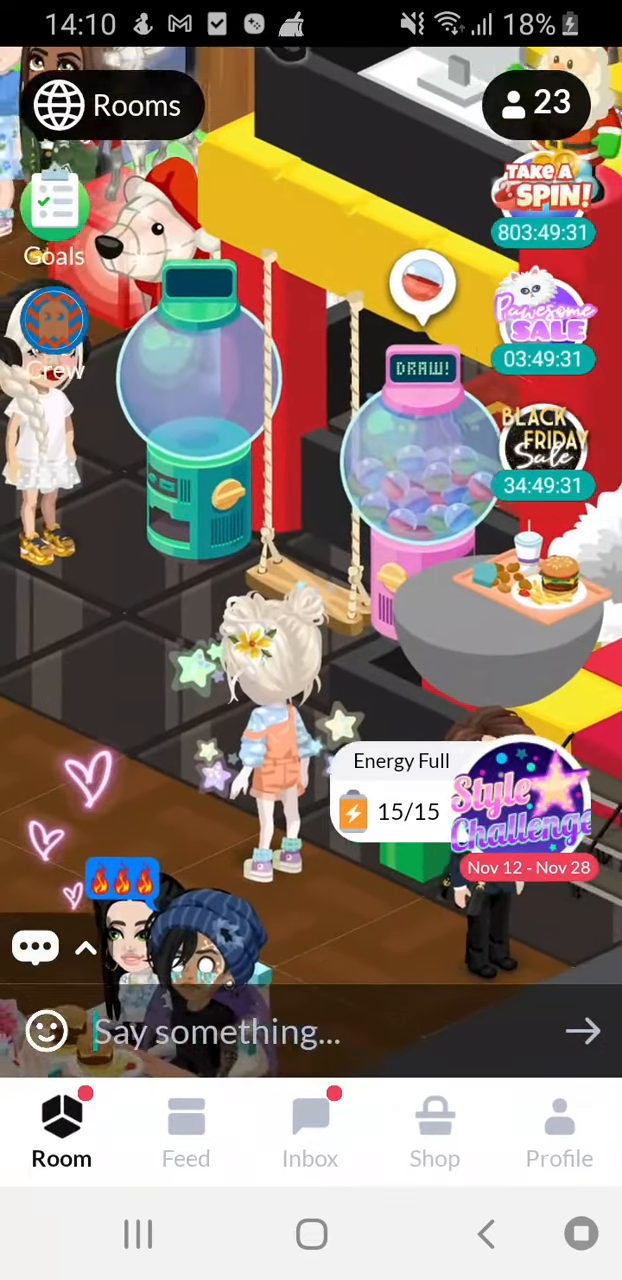
pyautogui.click(310, 1130)
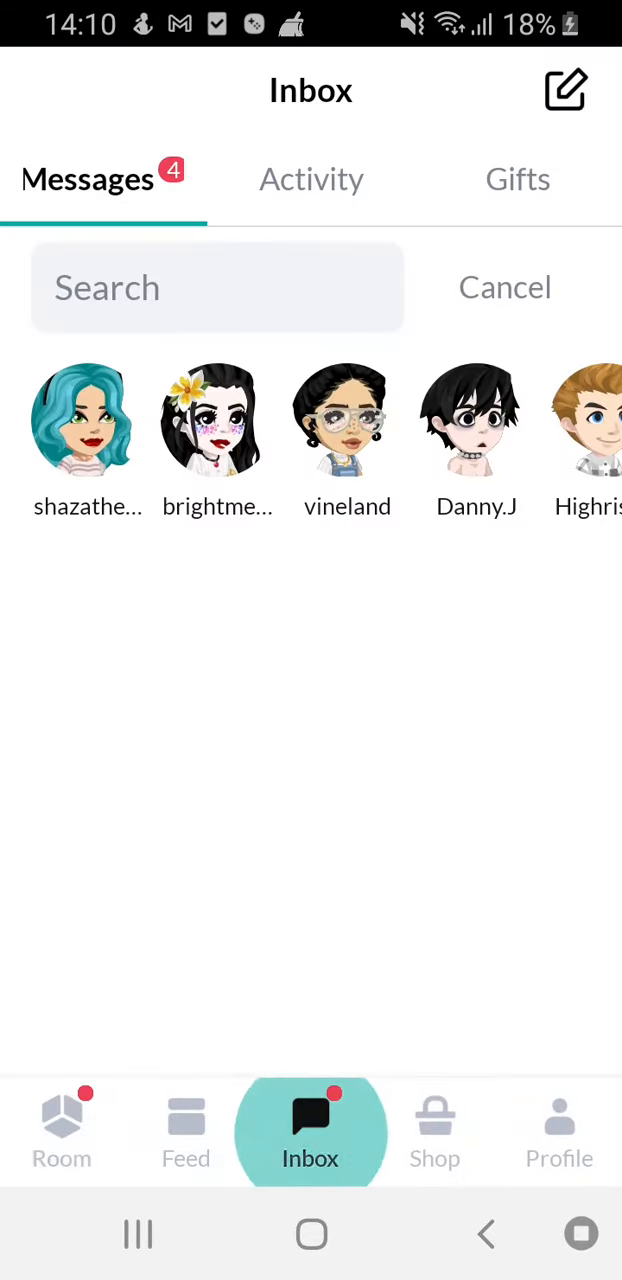
pyautogui.click(504, 288)
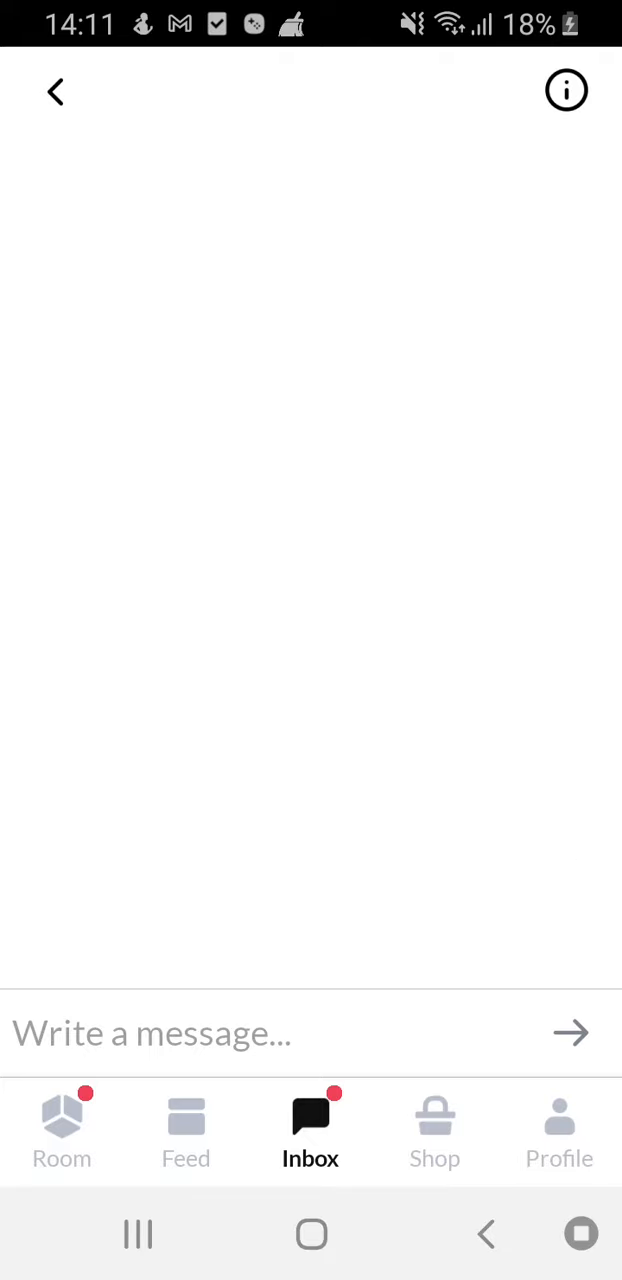
pyautogui.click(311, 1130)
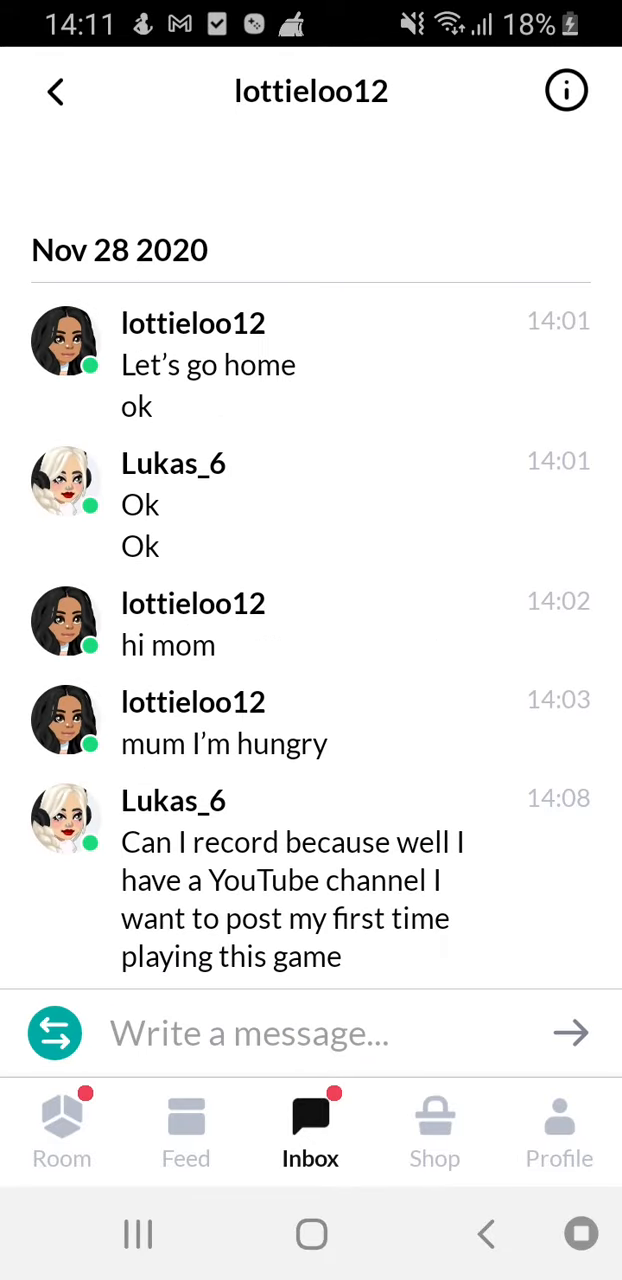